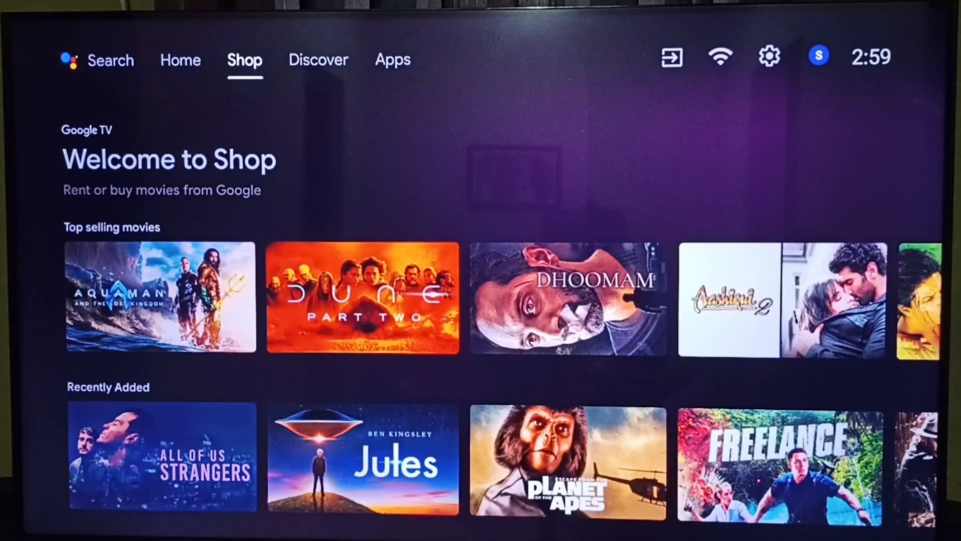
Bring up the Settings panel from the gear icon on the home screen.
click(392, 59)
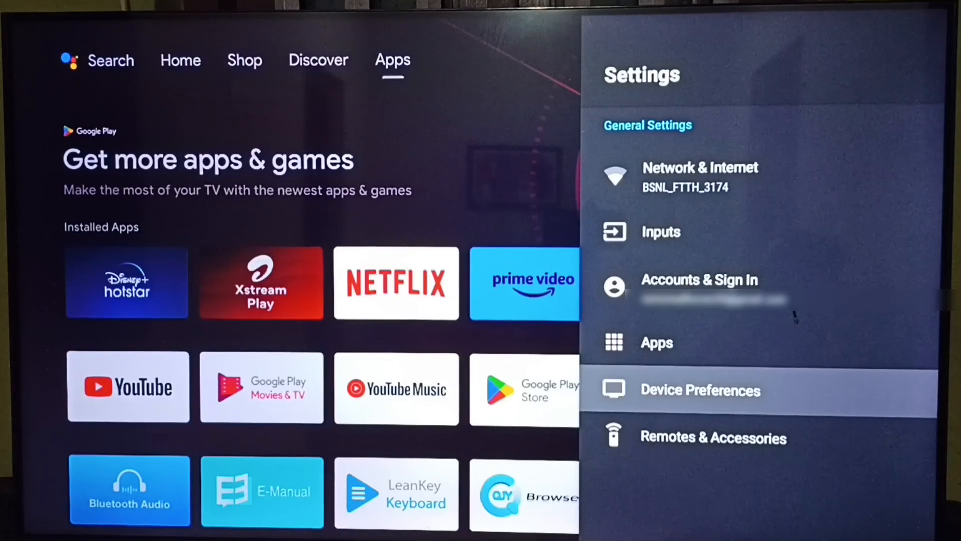
Go into Device Preferences and reach the Screen saver settings page.
click(700, 389)
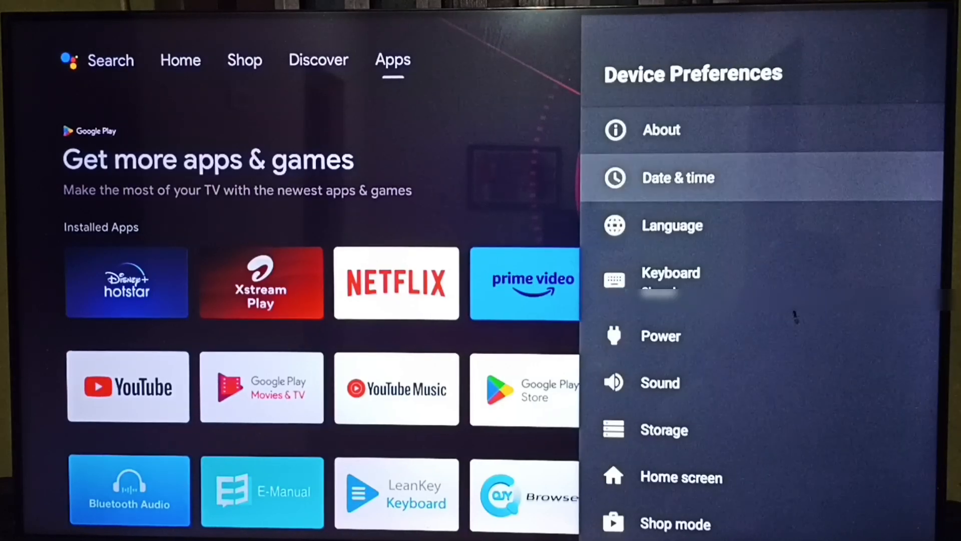
scroll(down, 3)
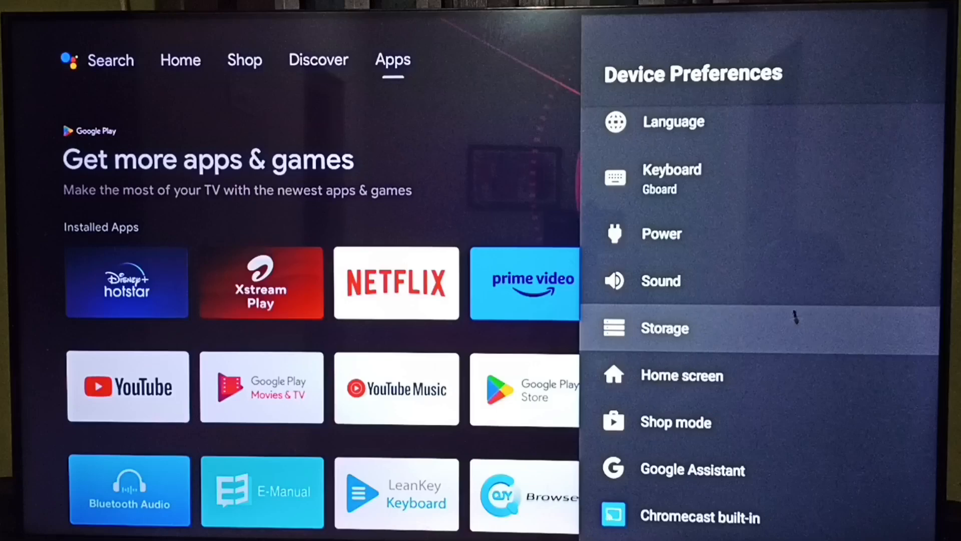
scroll(down, 3)
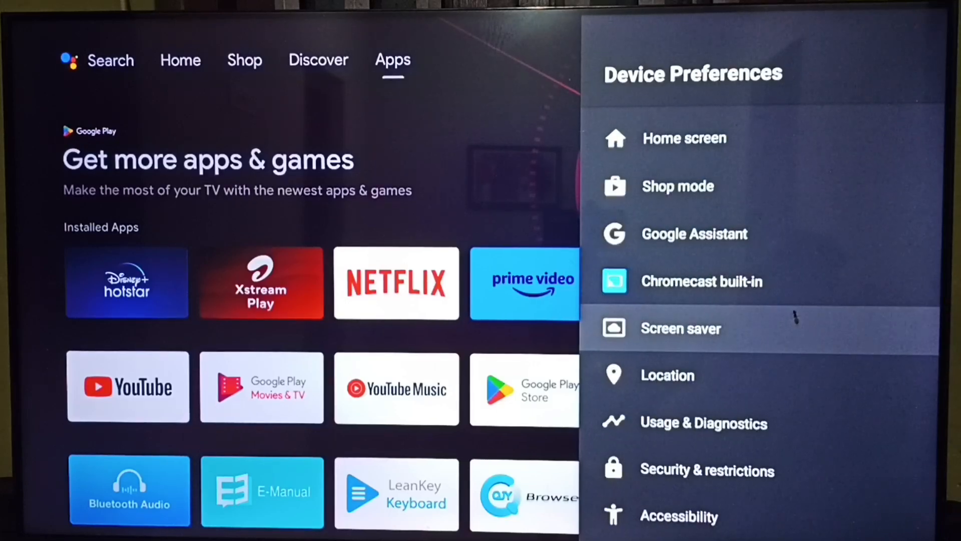
click(681, 328)
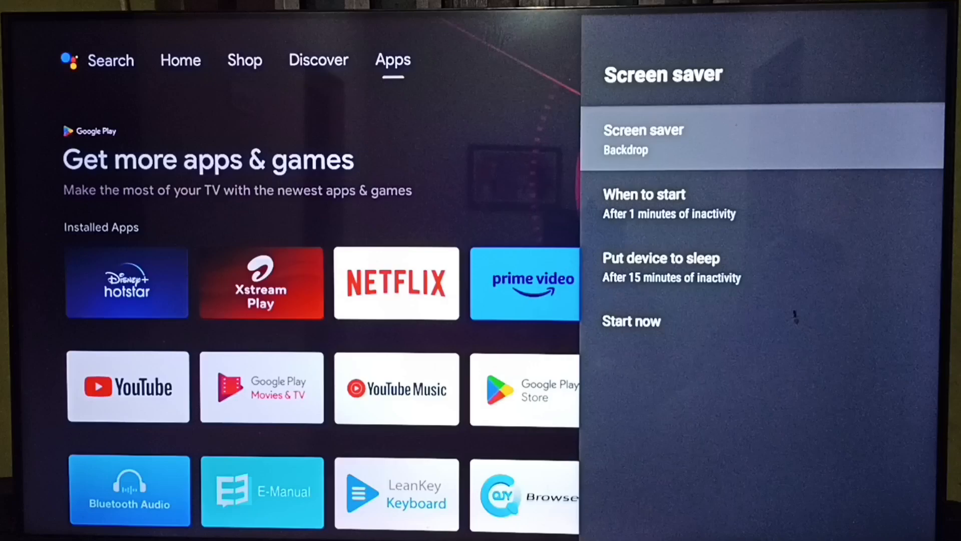
Choose Colors as the screen saver and keep the 1-minute start delay unchanged.
click(644, 136)
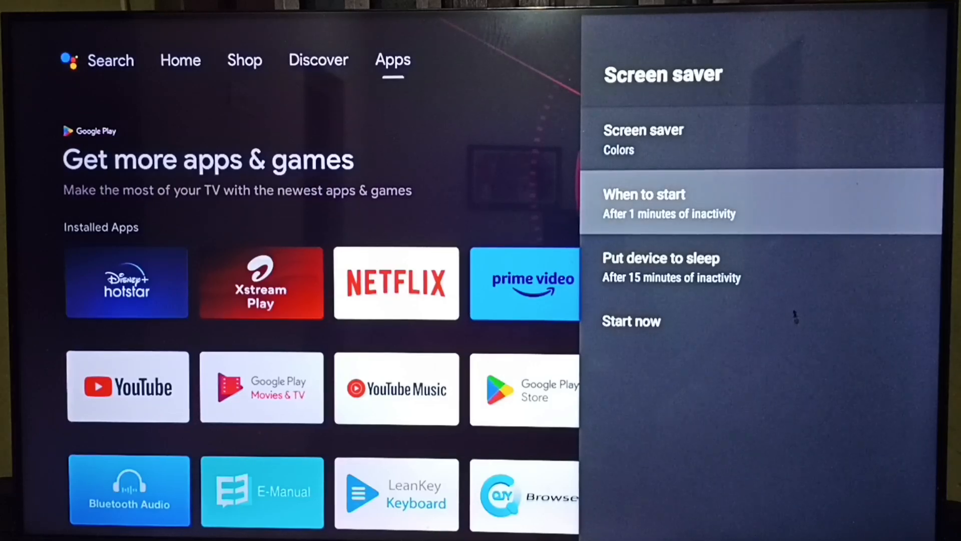
click(668, 203)
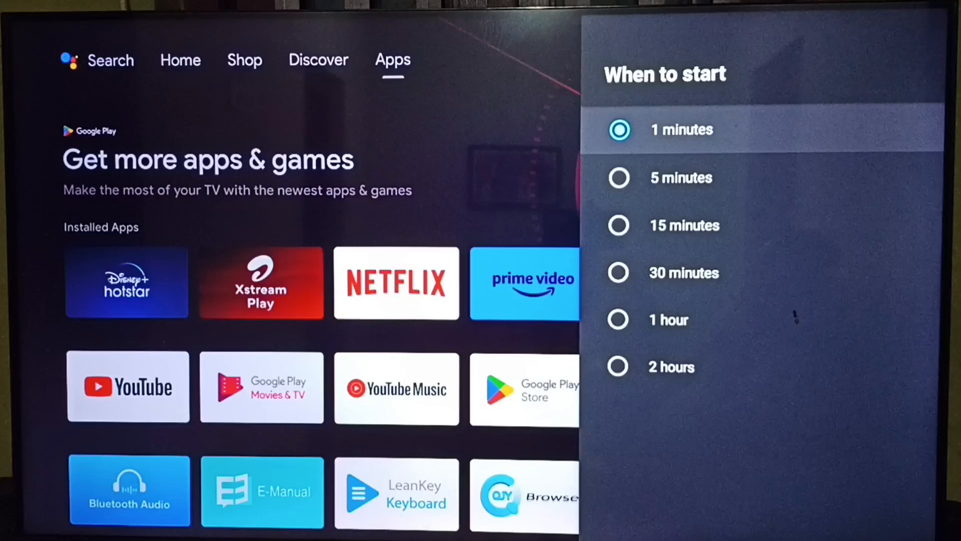
key(Back)
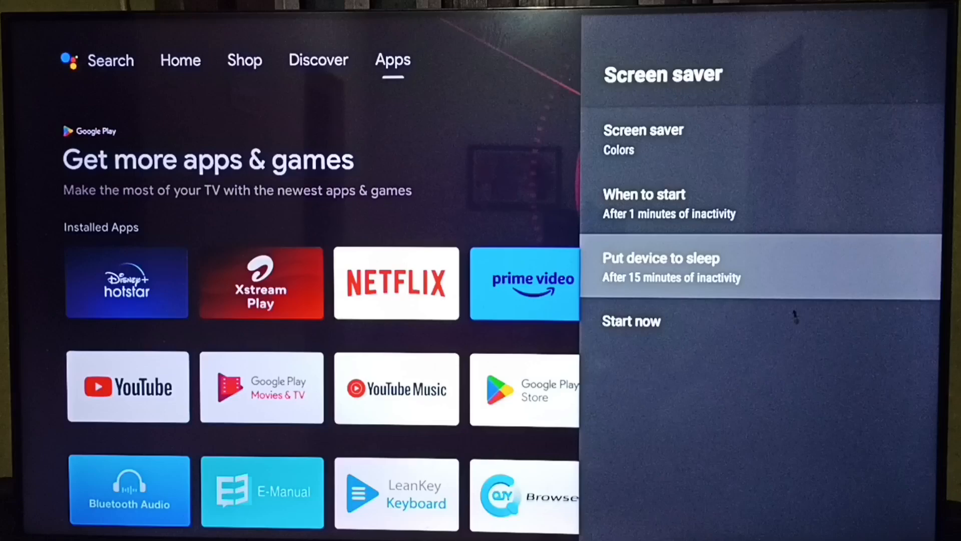
click(660, 266)
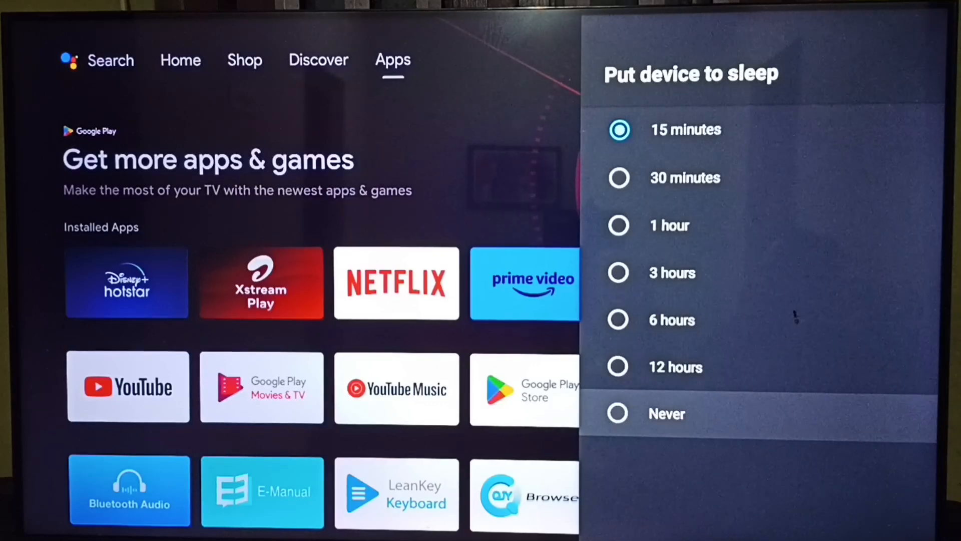
key(Back)
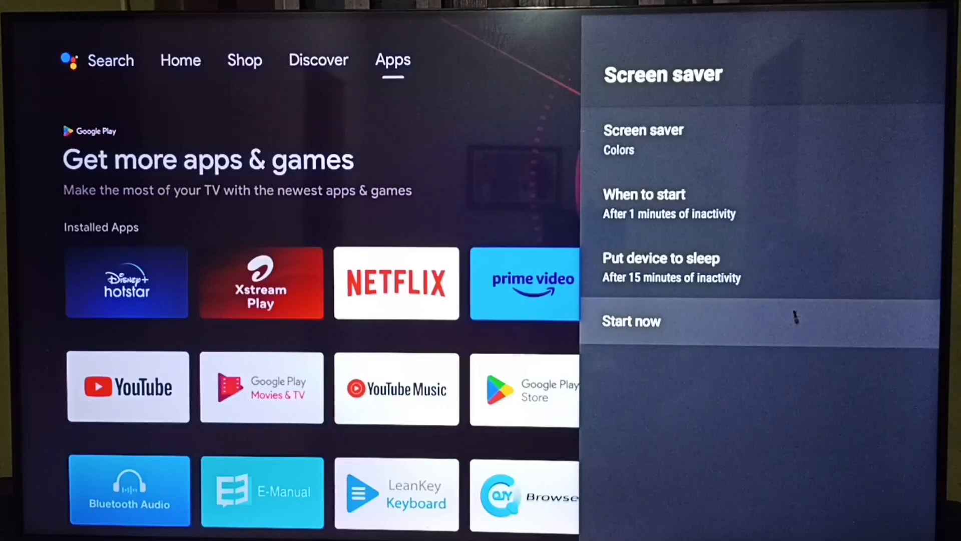
Preview Colors with Start now, then return and pick Clock as the screen saver.
click(632, 320)
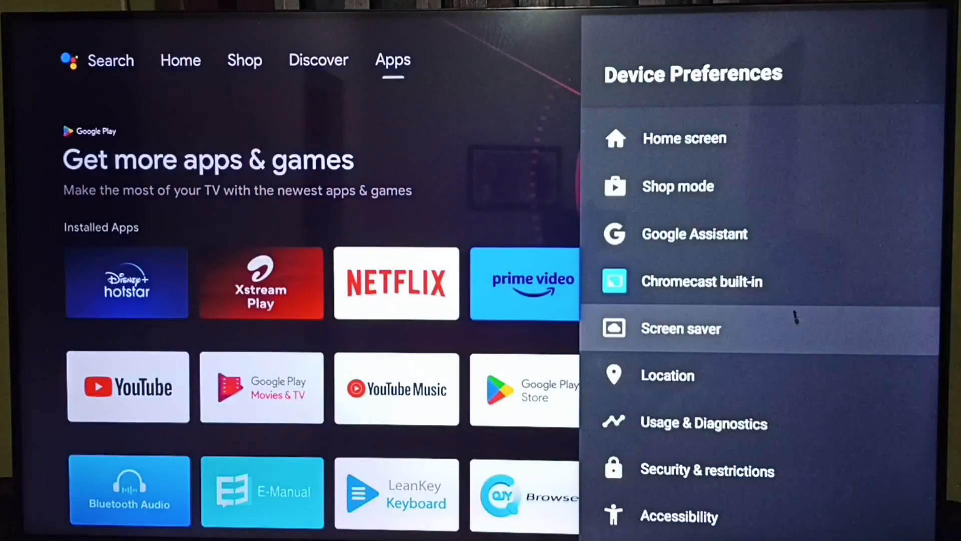
click(679, 328)
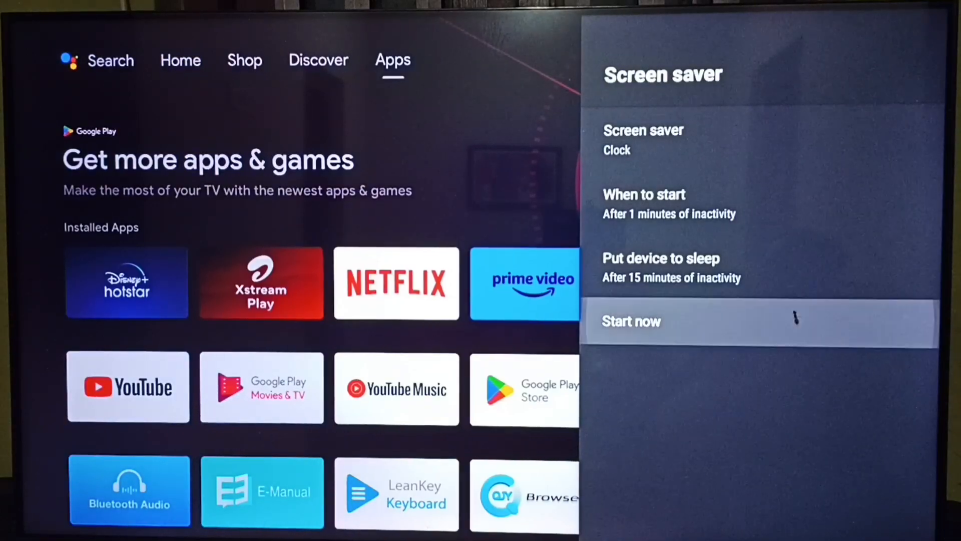
Preview Clock, make Backdrop the screen saver, and launch it with Start now.
click(631, 320)
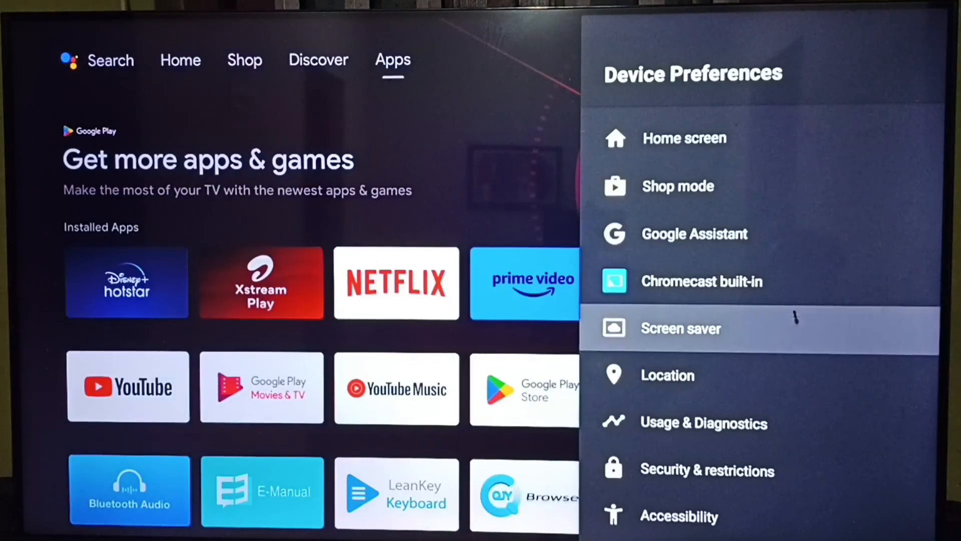
click(681, 328)
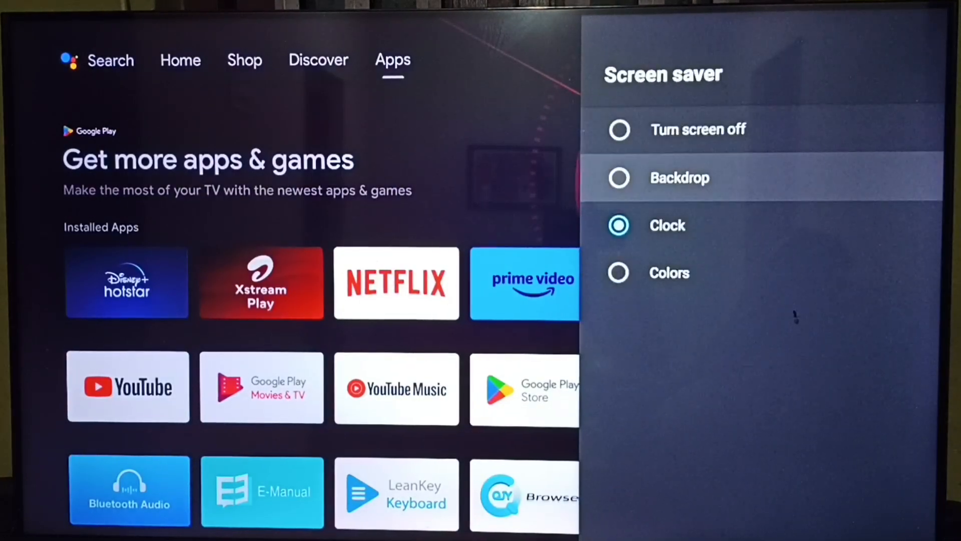
click(679, 178)
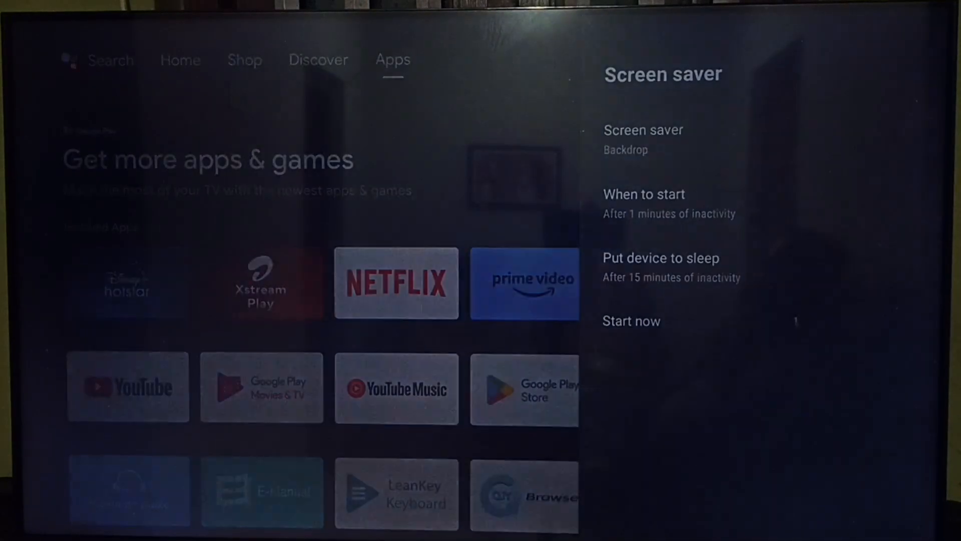
click(630, 321)
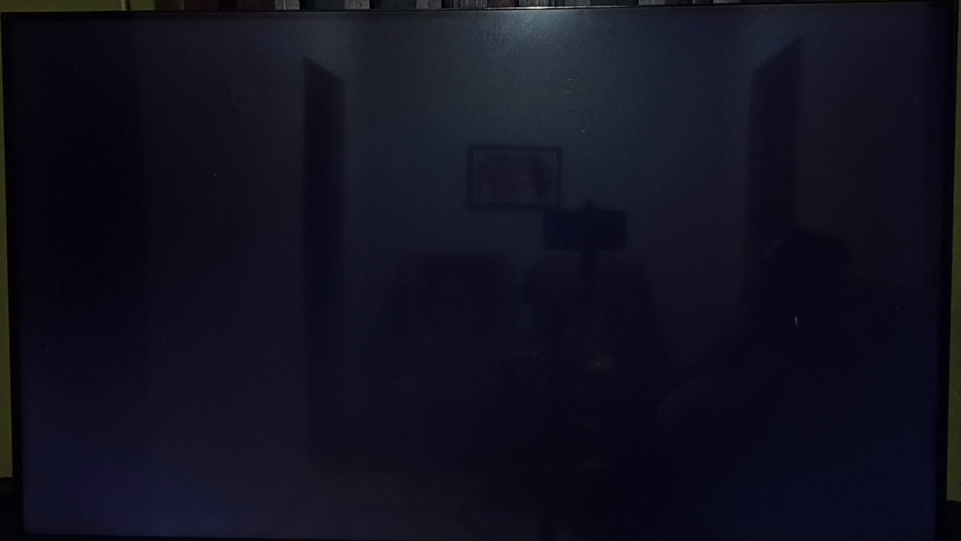